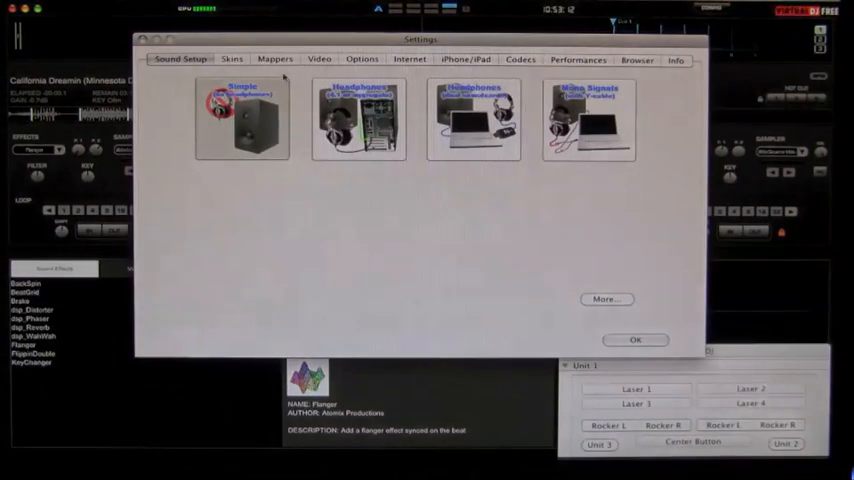
Show Virtual DJ's keyboard mapper listing key shortcuts for cue points and sampler actions
left_click(274, 59)
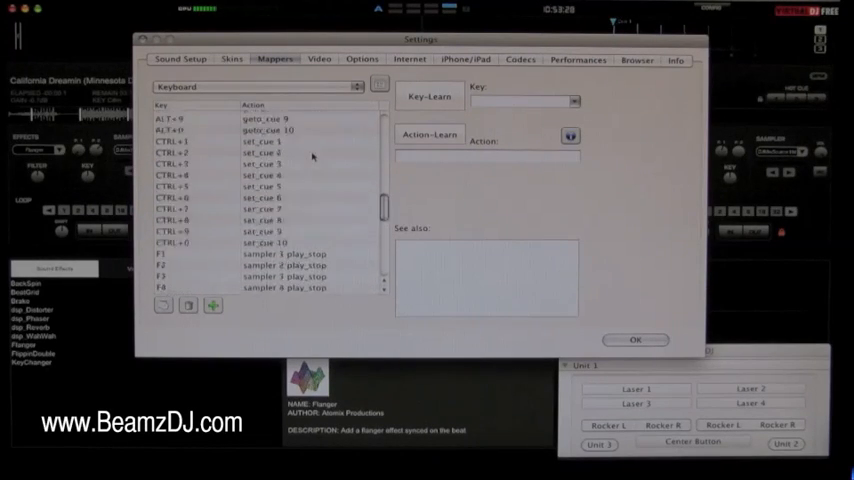
scroll("down", 3)
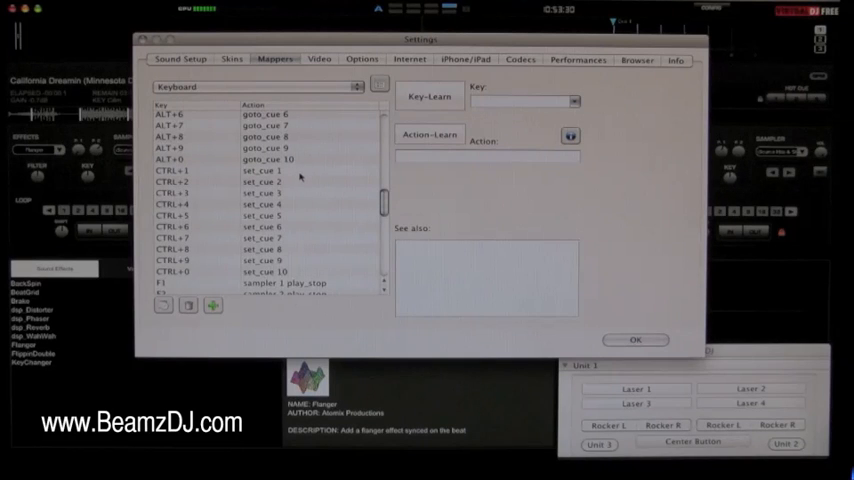
scroll("down", 3)
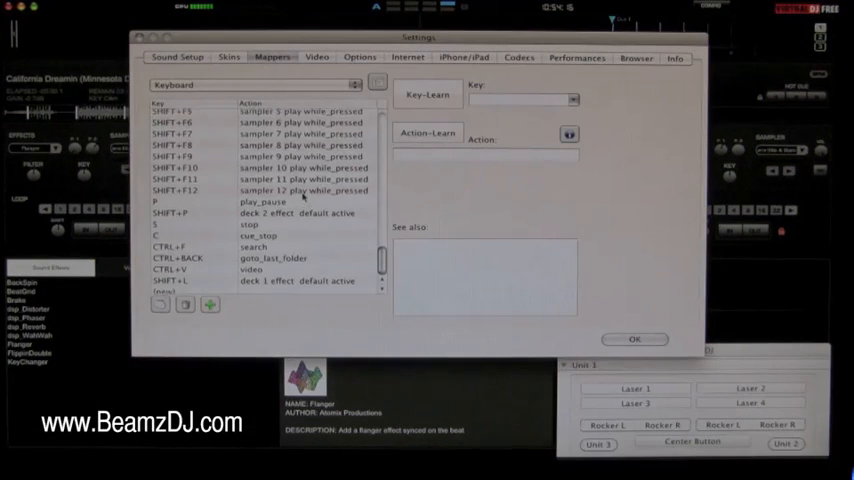
scroll("down", 3)
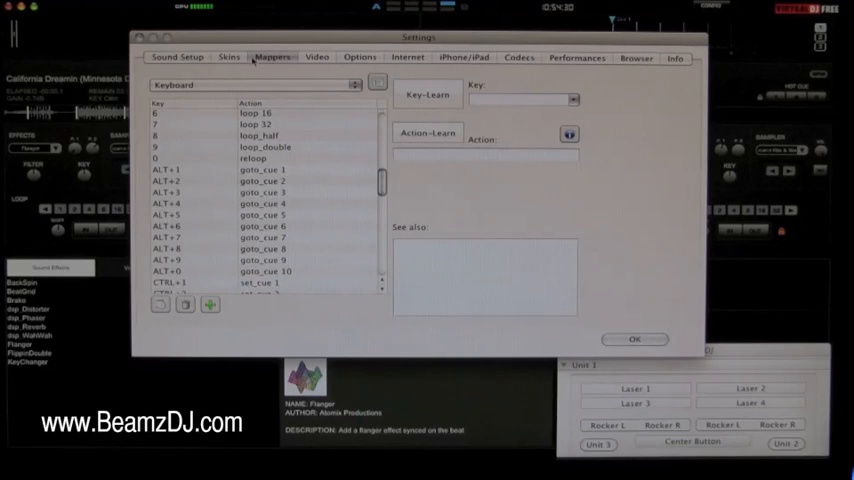
mouse_move(185, 174)
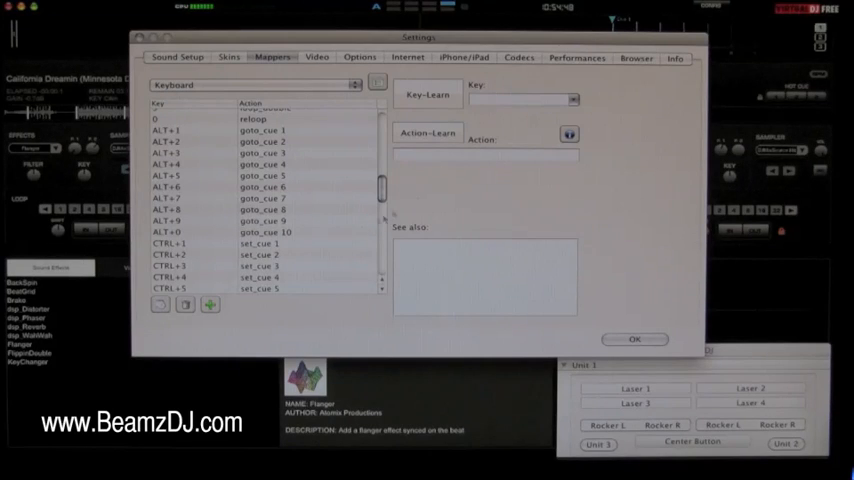
Label Laser 1 'cue 1' and assign it the alt+1 keystroke
left_click(634, 339)
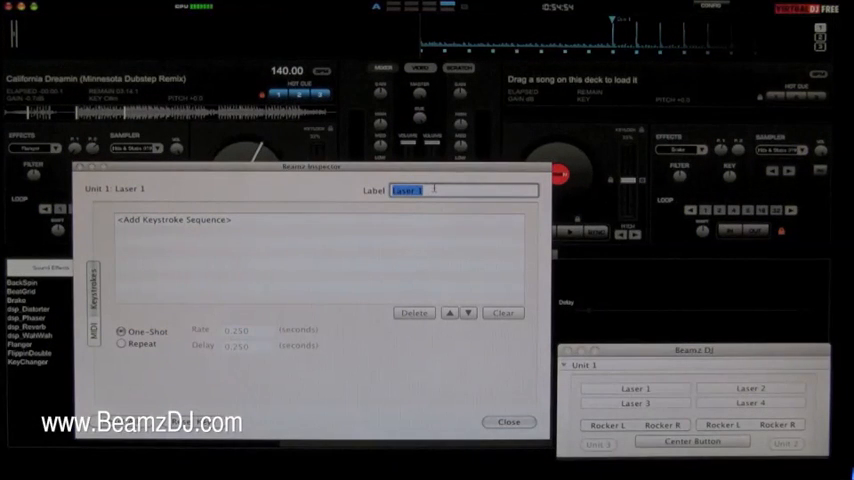
type("cue 1")
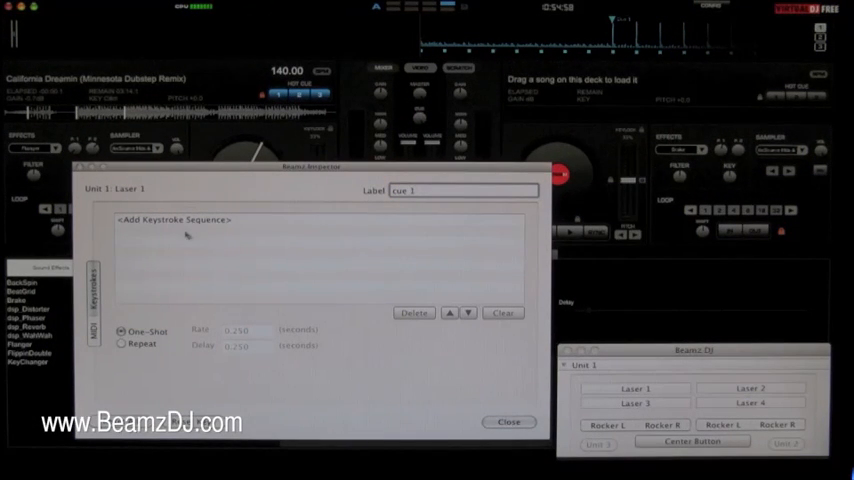
left_click(175, 219)
type("alt+")
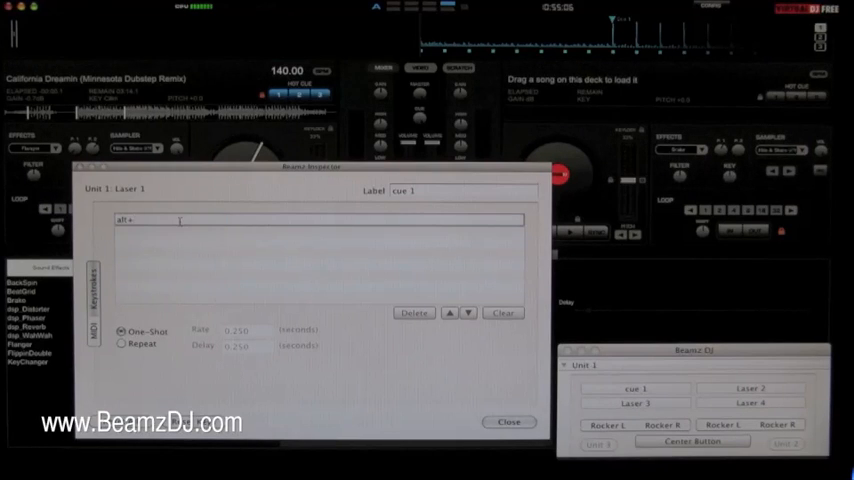
type("1")
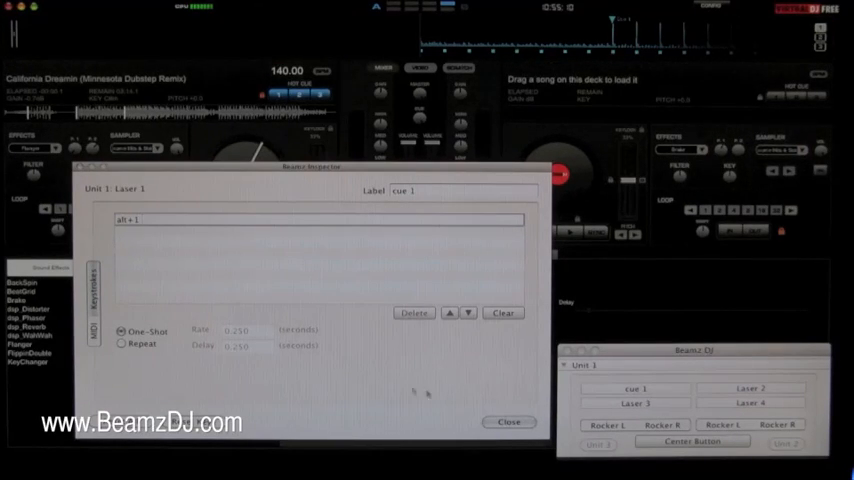
left_click(750, 388)
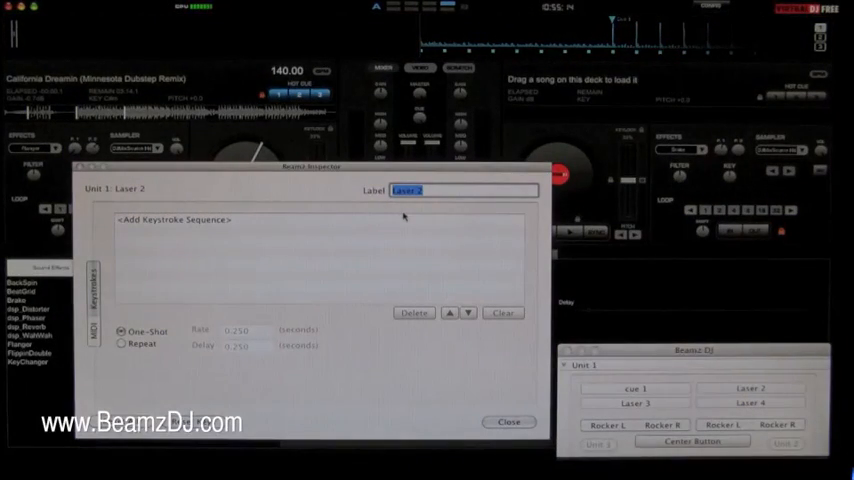
Label Lasers 2 and 3 'cue 2' and 'cue 3', with alt+3 keystroke
type("cue 2")
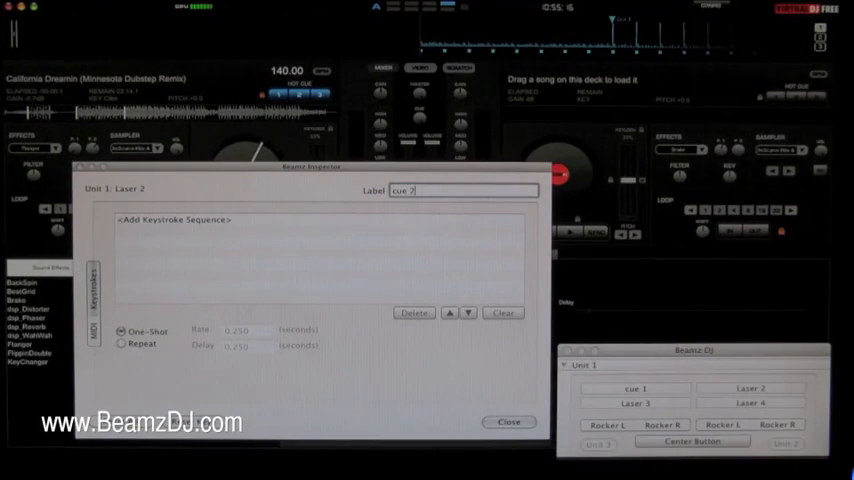
left_click(175, 219)
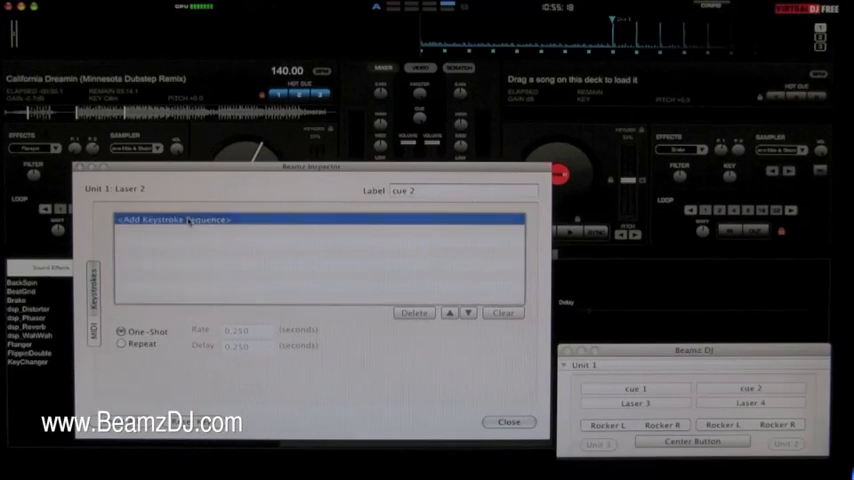
type("alt + 3")
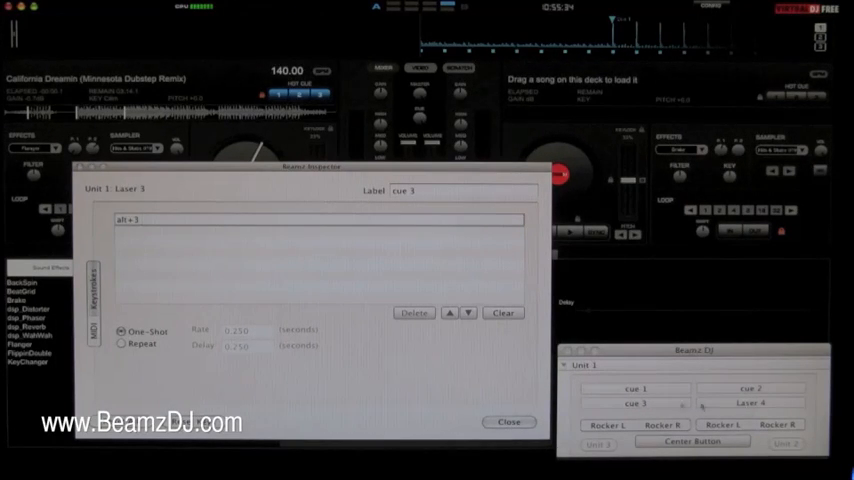
left_click(508, 421)
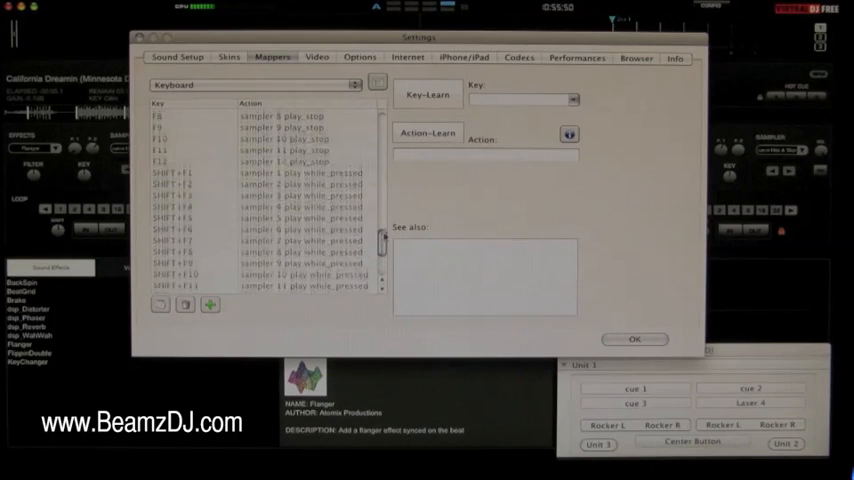
Scroll the keyboard mapper down to SHIFT+L, the deck 1 effect toggle
scroll("down", 3)
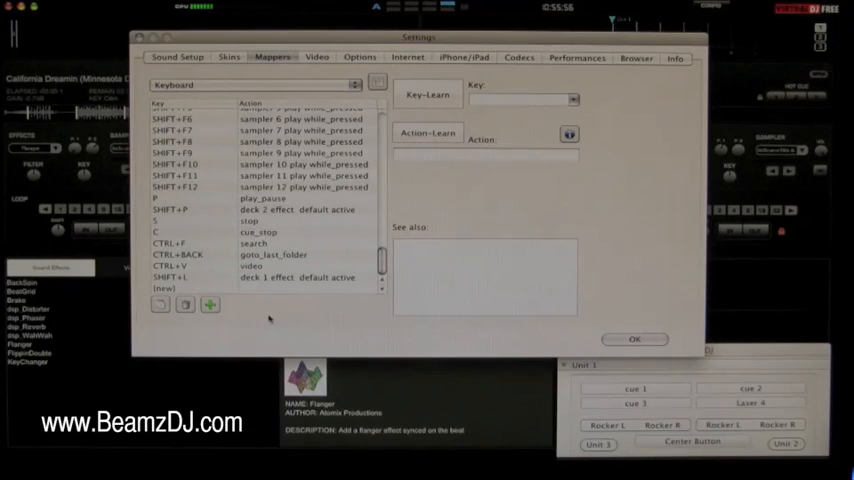
mouse_move(222, 291)
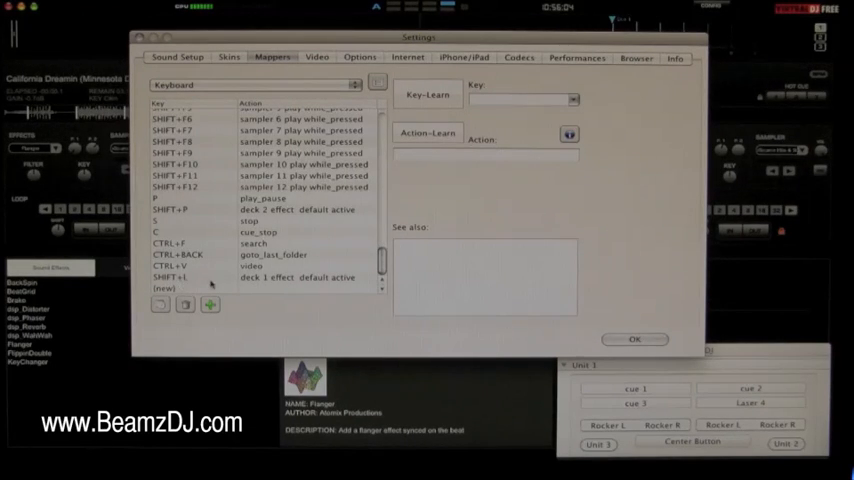
left_click(634, 339)
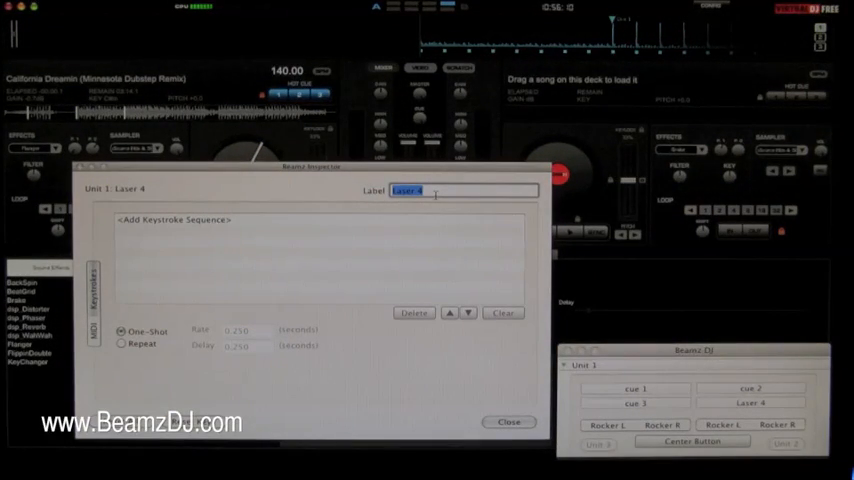
Label Laser 4 'deck a effect on/off' with the shift+L keystroke and close it
type("deck a effect on/off")
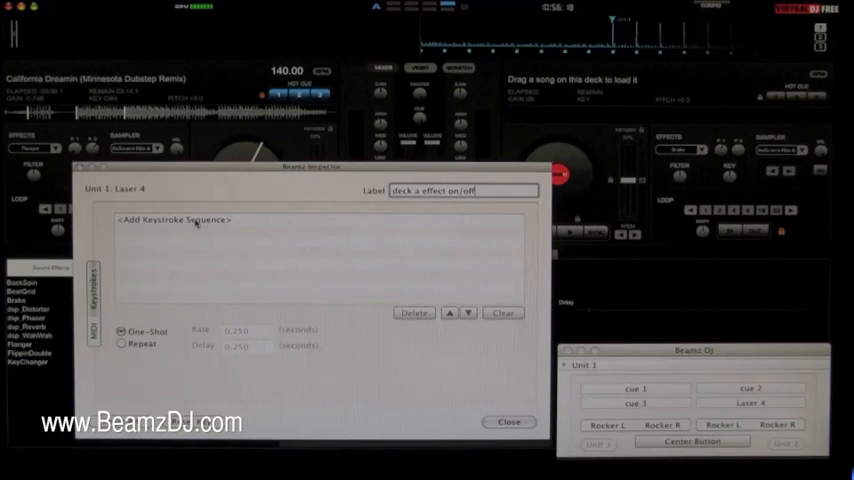
left_click(175, 219)
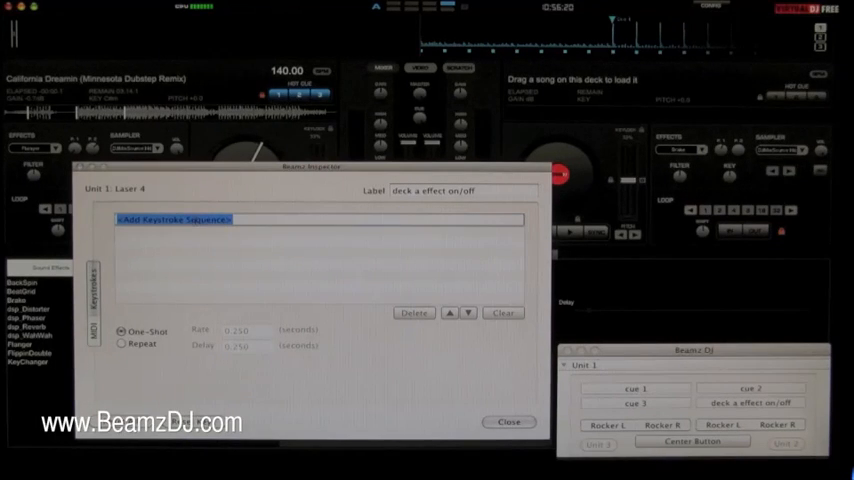
type("shift+L")
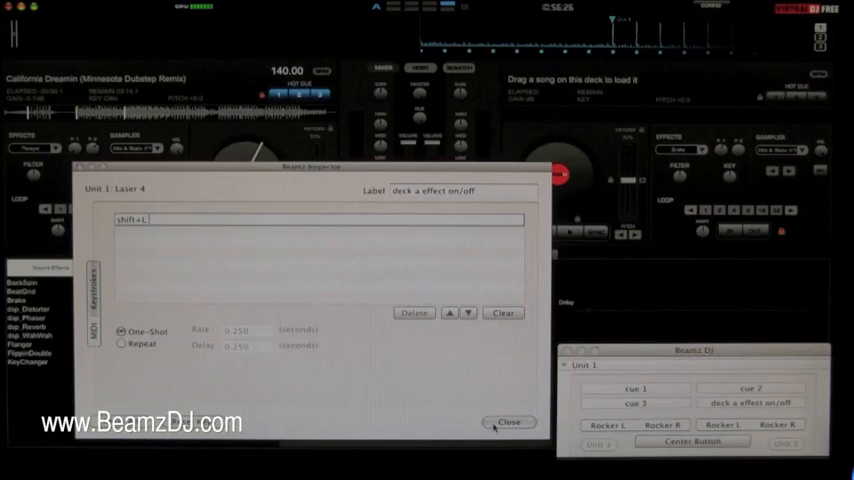
left_click(507, 421)
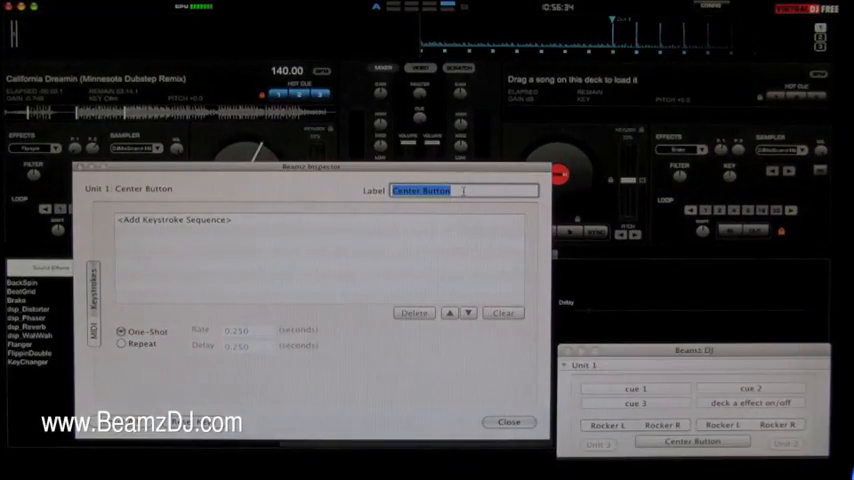
Label the Center Button 'play/pause' and assign the spacebar keystroke
type("play/pause")
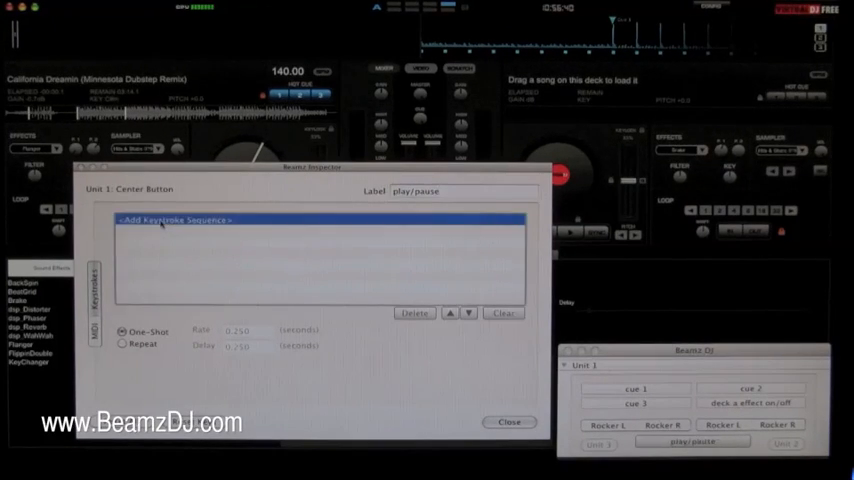
type("spacebar")
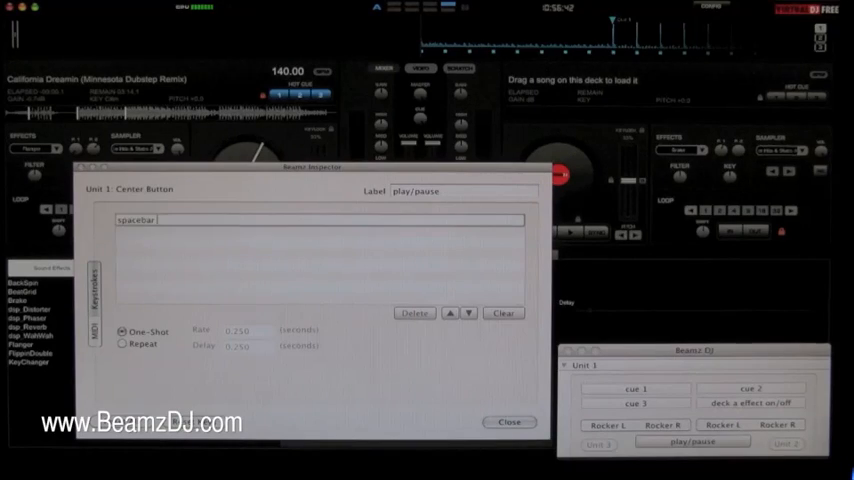